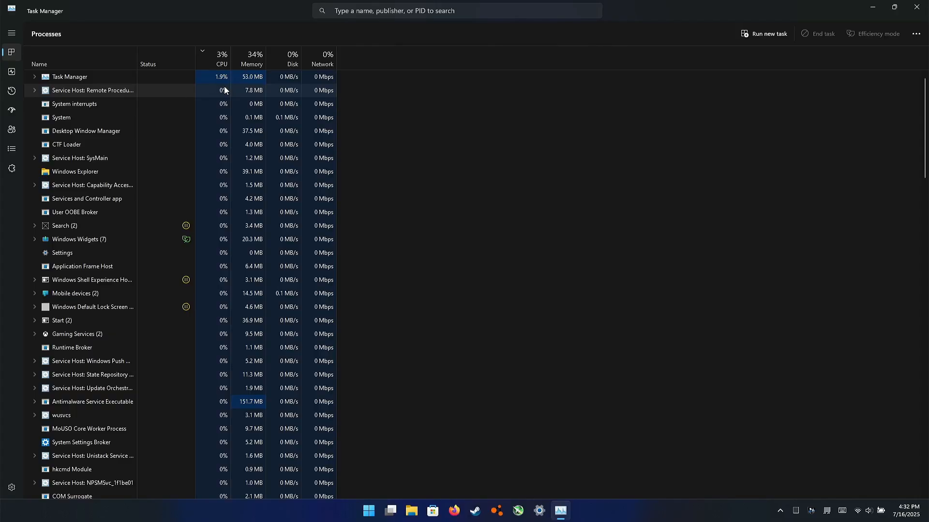
mouse_move(418, 424)
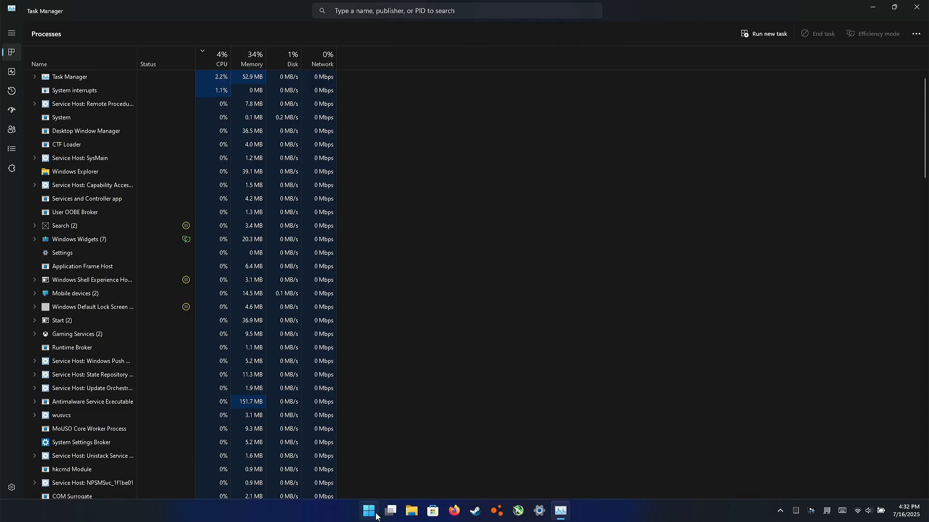
- Launch Firefox from the taskbar so it opens on the New Tab page
left_click(221, 59)
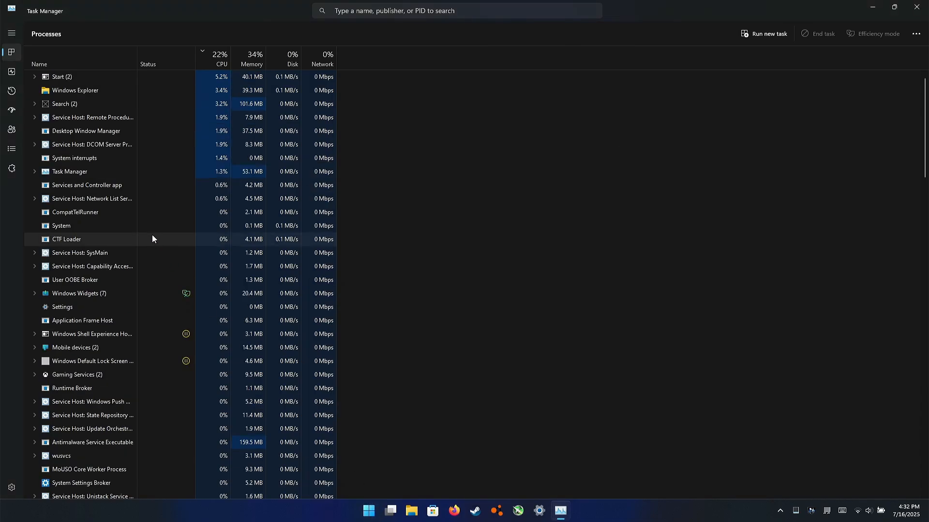
left_click(221, 59)
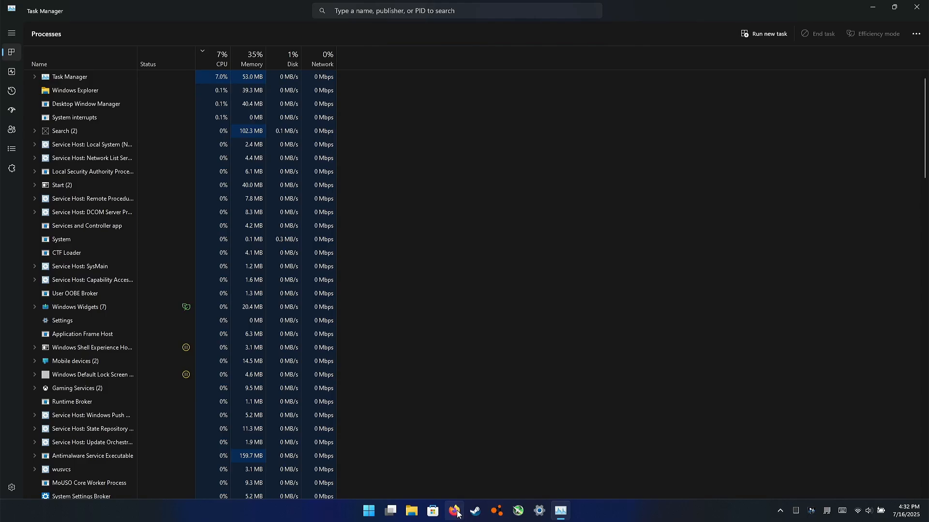
left_click(455, 511)
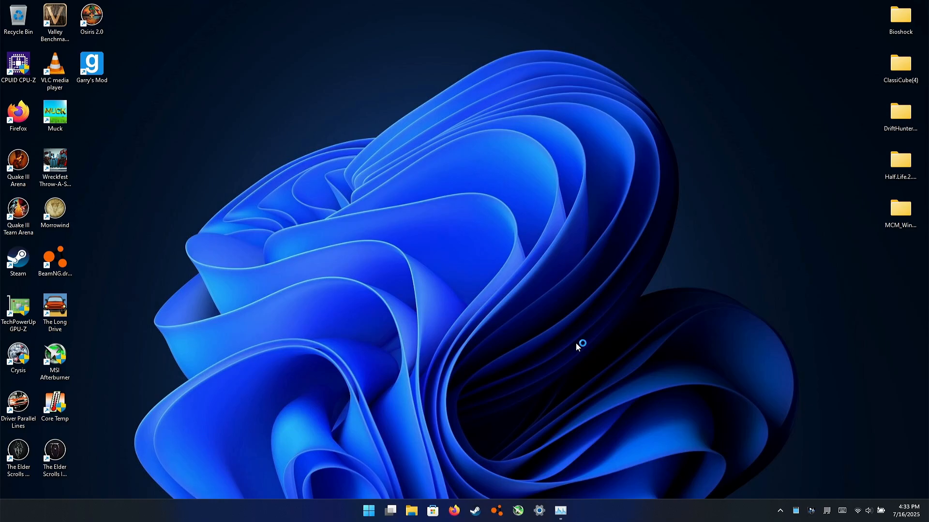
mouse_move(578, 347)
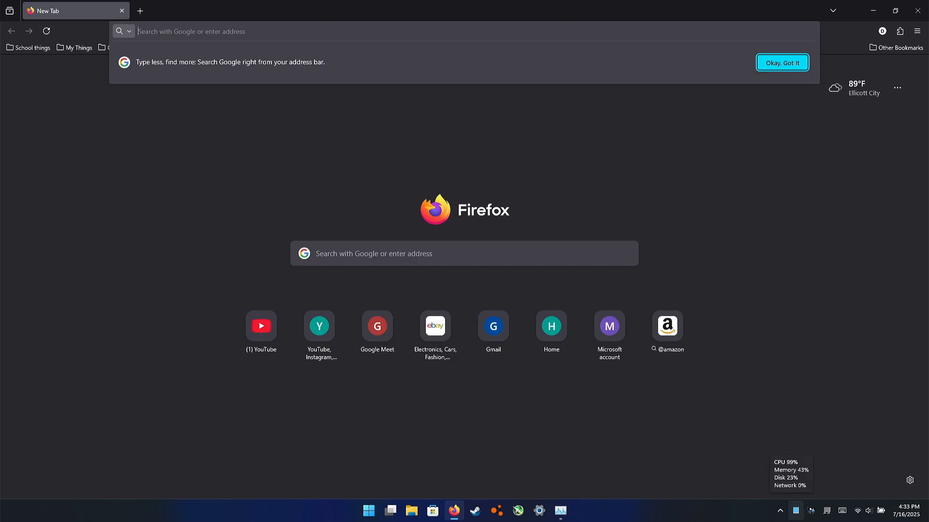
- Bring Task Manager to the front and watch Firefox's usage on the Processes list
left_click(559, 511)
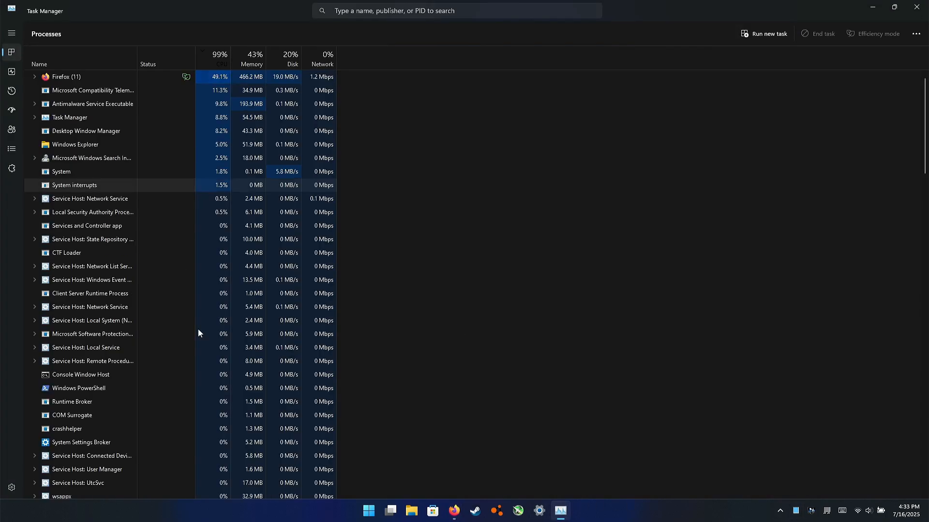
left_click(220, 58)
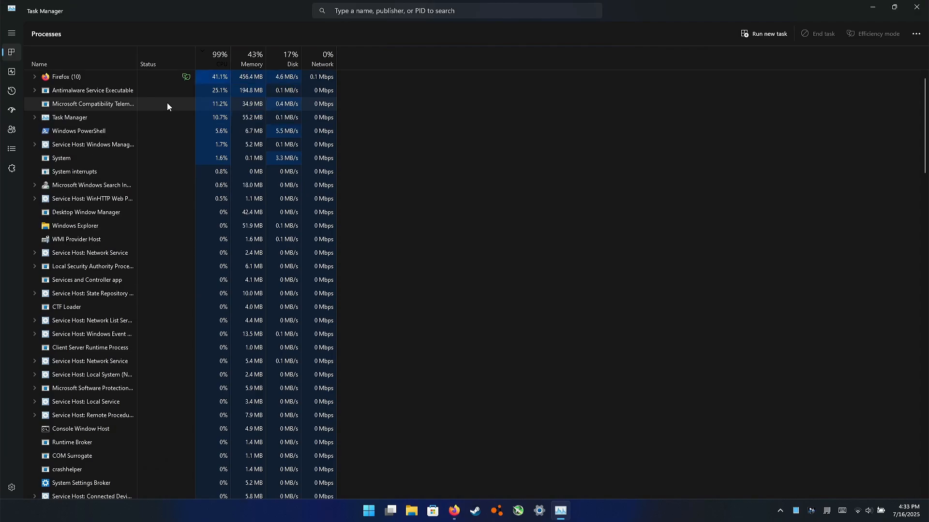
left_click(220, 59)
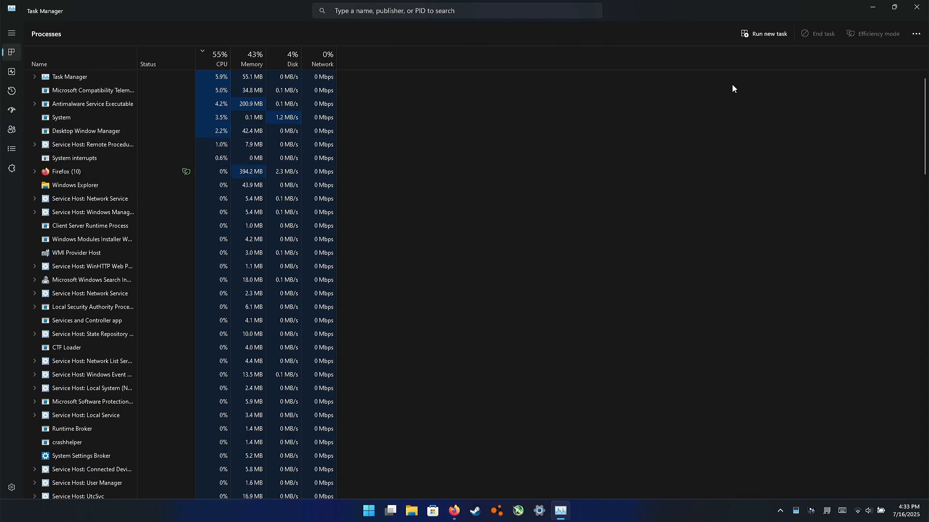
mouse_move(872, 7)
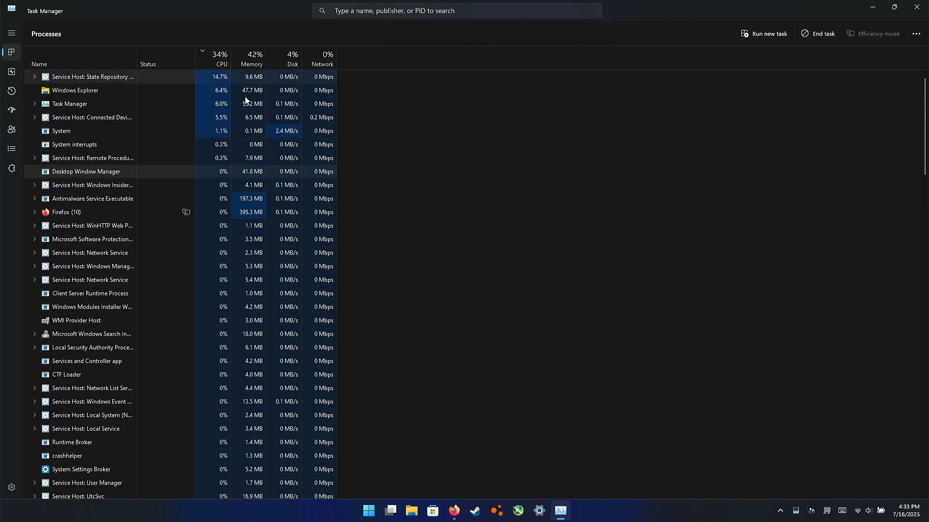
left_click(221, 64)
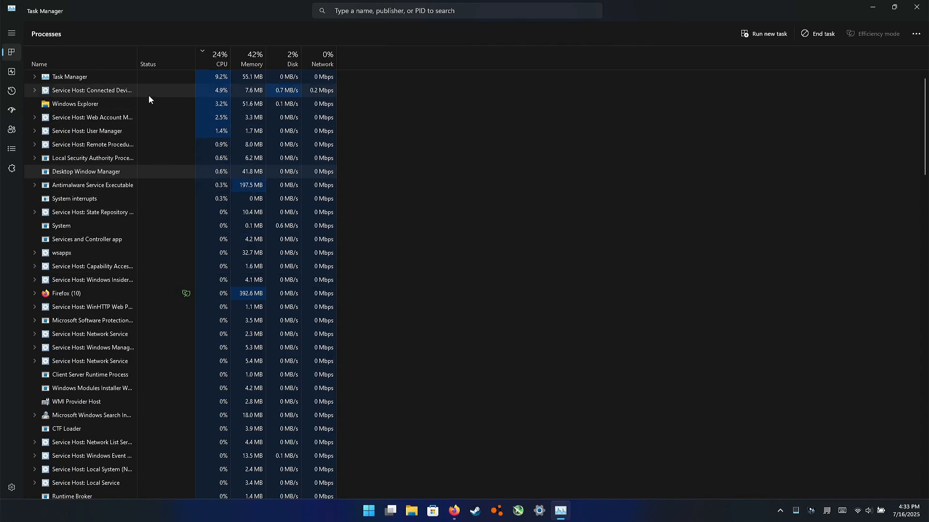
- Start filtering the process list by typing 'te' in the search box
left_click(456, 10)
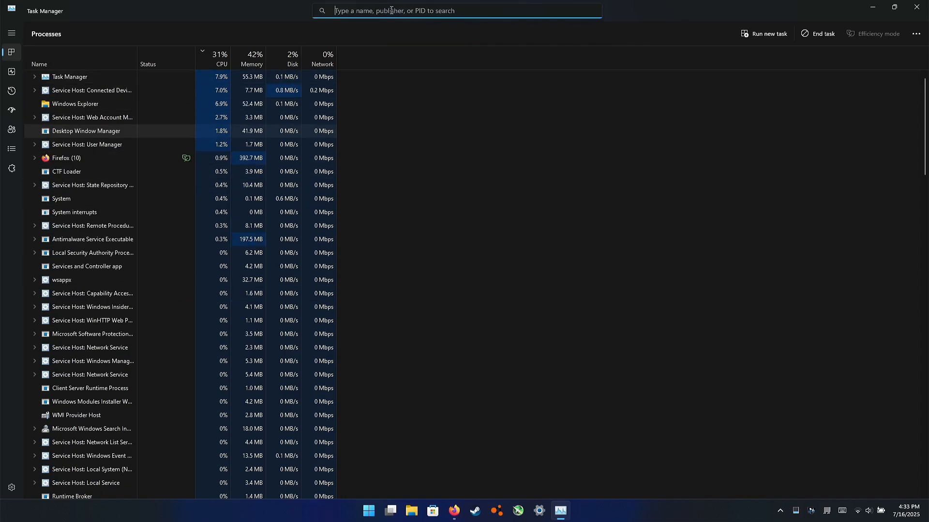
type("te")
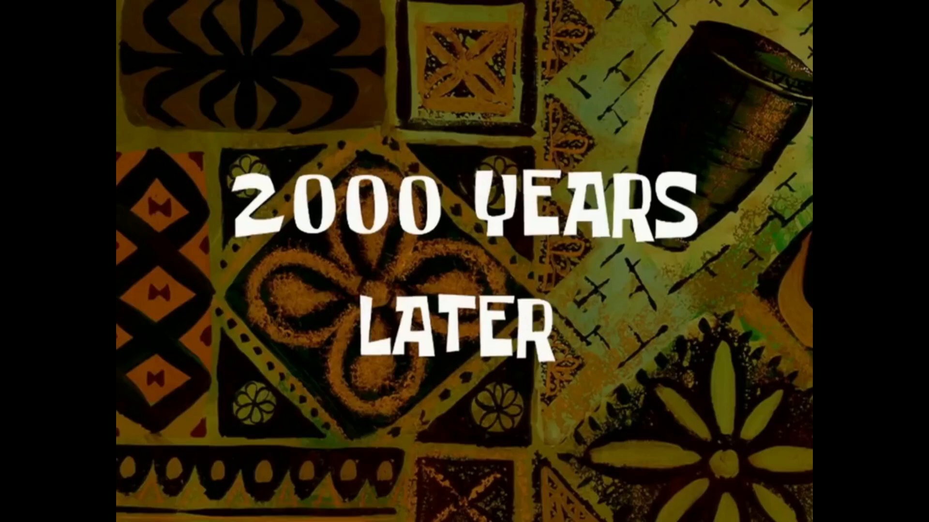
- Put Task Manager away so Firefox's new tab page shows again
left_click(560, 509)
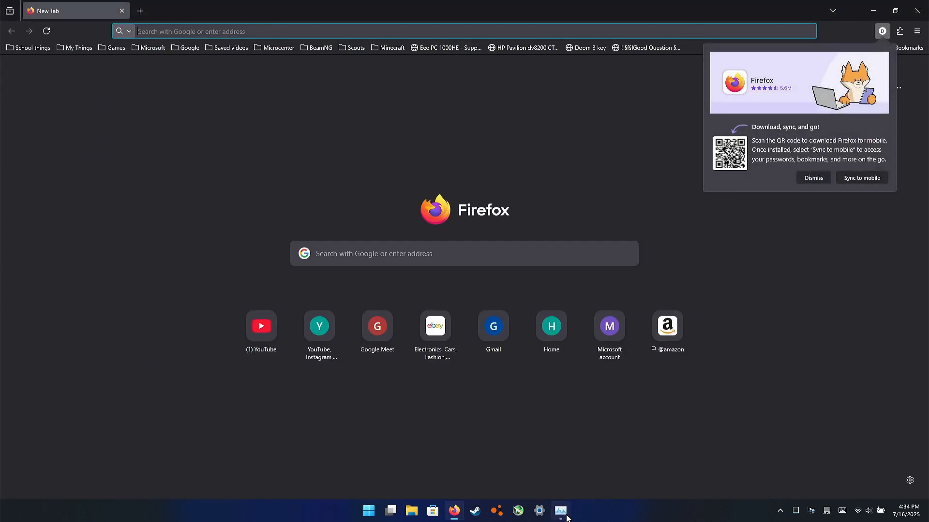
- Bring Task Manager forward and switch to the Performance graphs
left_click(560, 511)
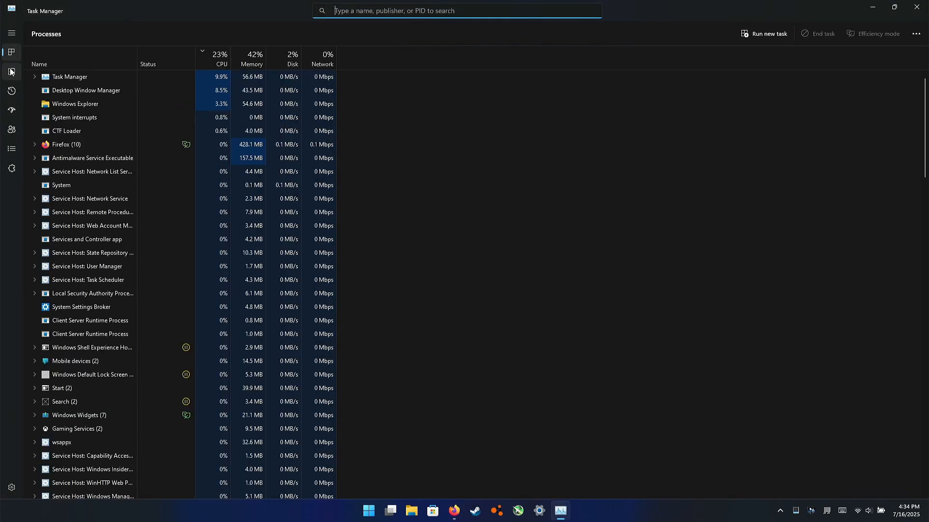
left_click(453, 514)
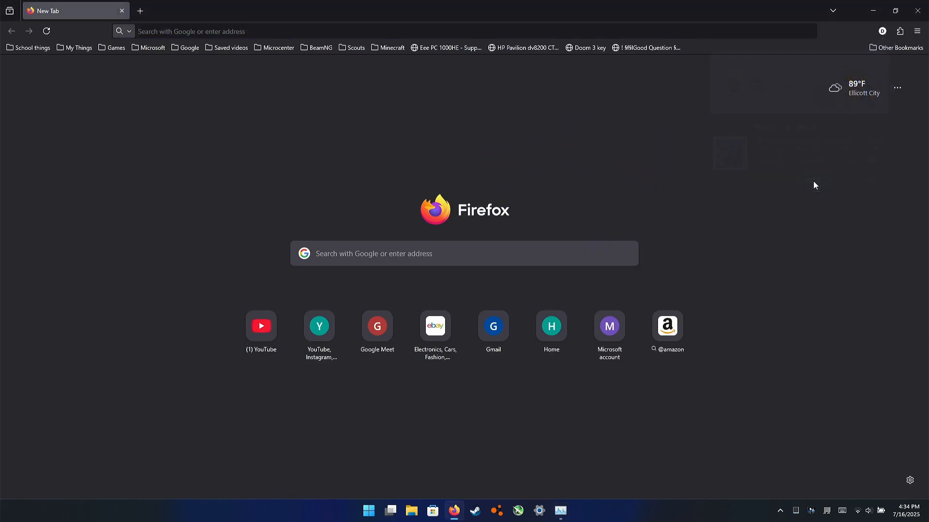
left_click(560, 510)
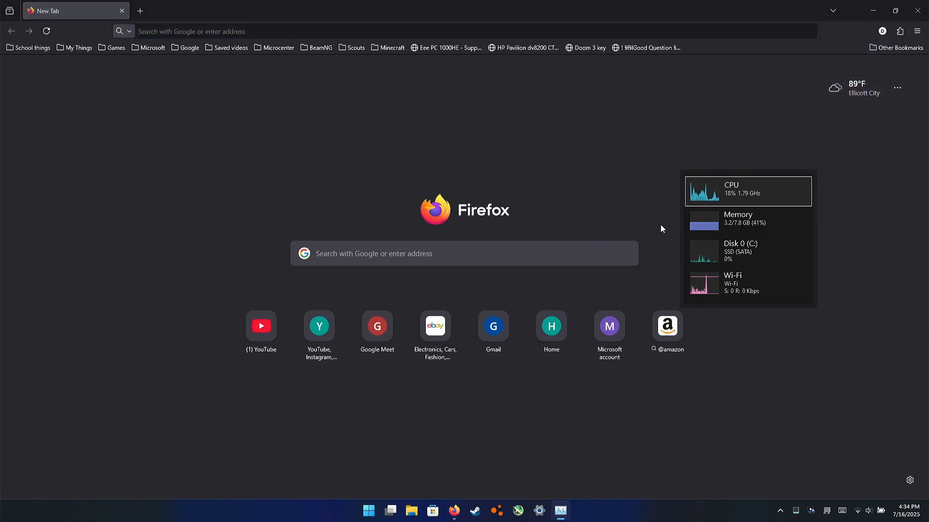
left_click(748, 192)
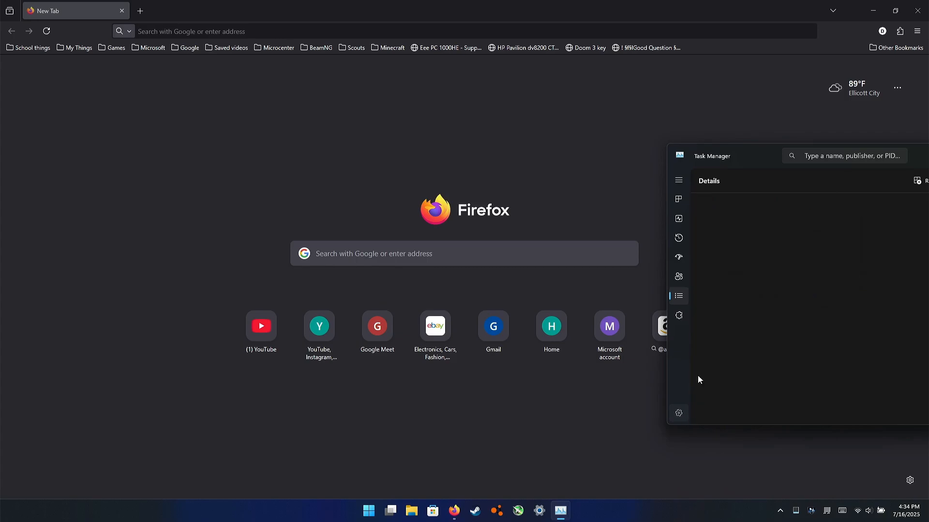
- Check the app theme in Settings, leave it on system default, then enter the compact performance summary view
left_click(679, 413)
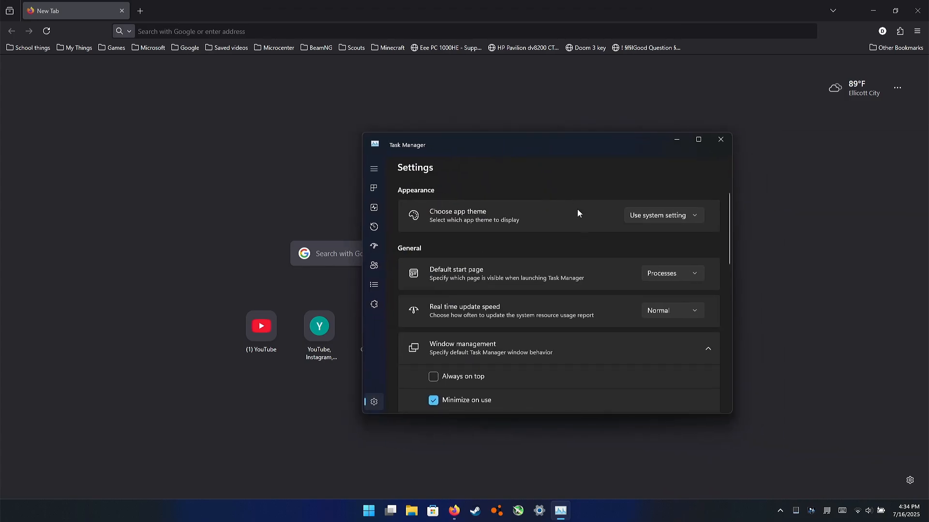
left_click(662, 215)
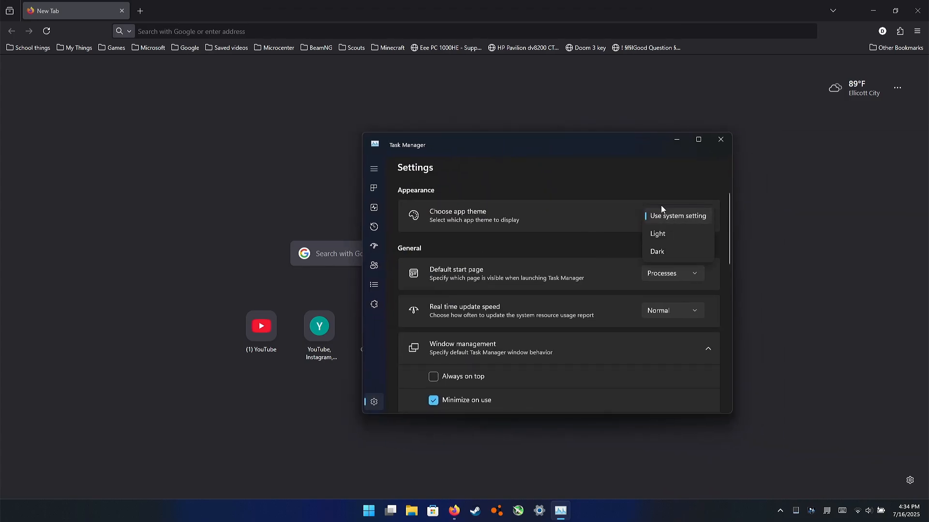
left_click(677, 216)
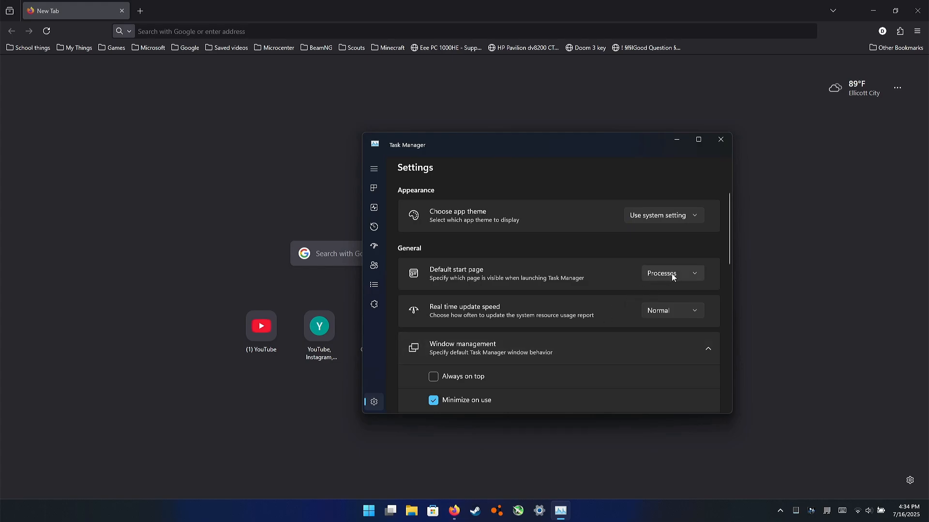
left_click(720, 139)
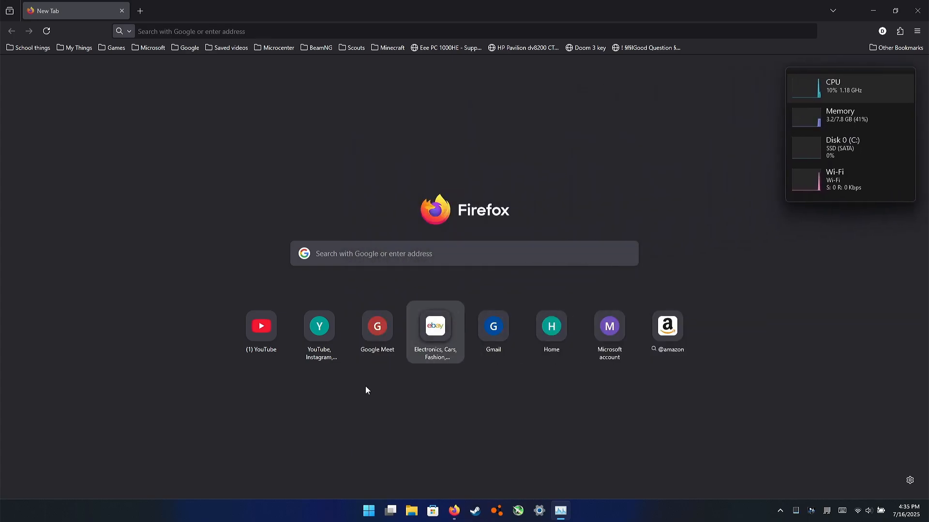
- Open YouTube from the new tab shortcut and scroll through the home feed
left_click(260, 326)
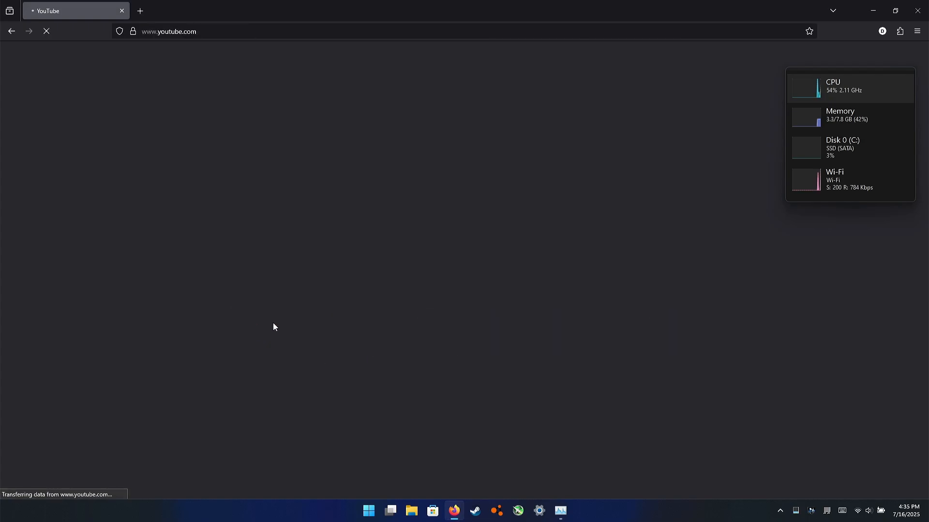
mouse_move(323, 283)
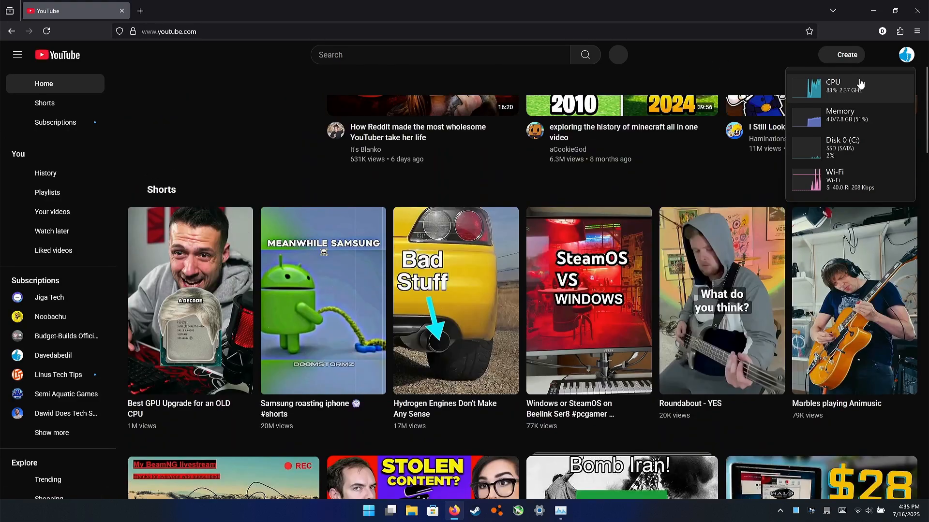
scroll("up", 3)
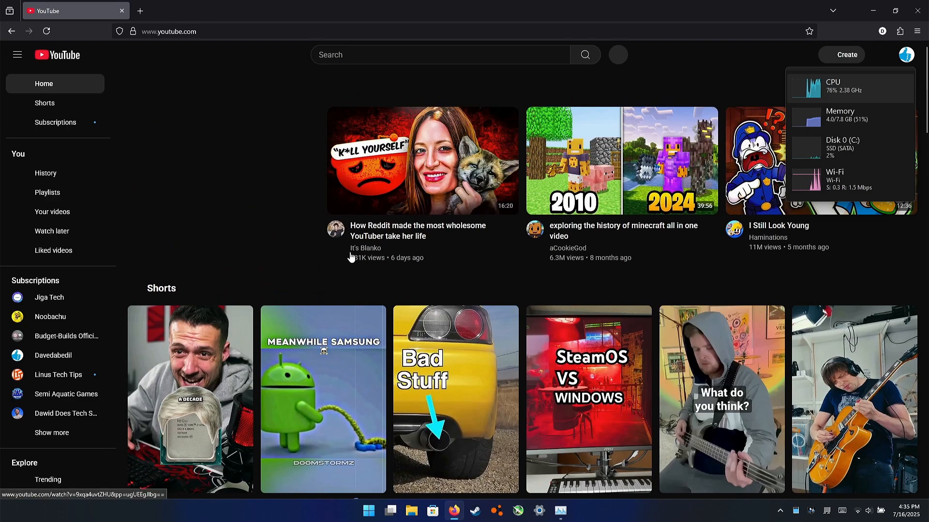
scroll("down", 3)
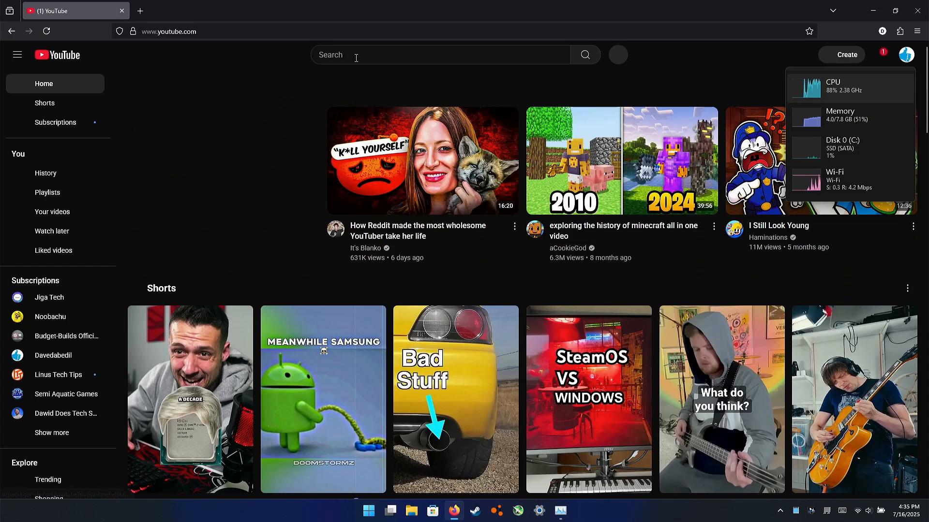
- Search YouTube for 'muye', then refine it to MuYe's 8K videos
type("muye")
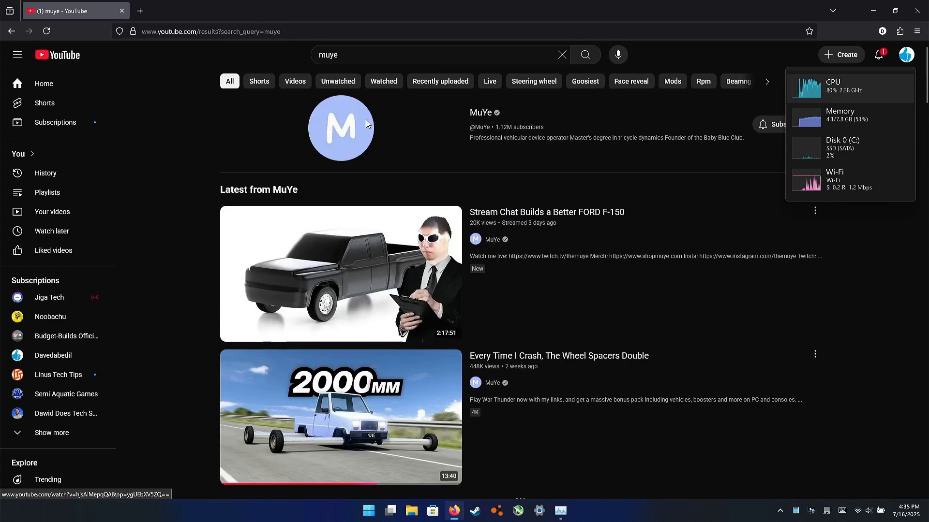
left_click(432, 54)
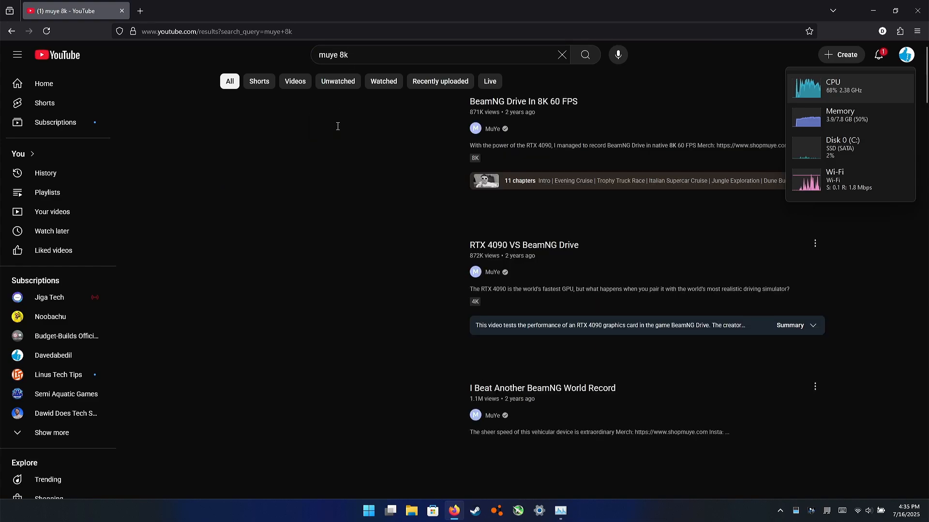
mouse_move(335, 160)
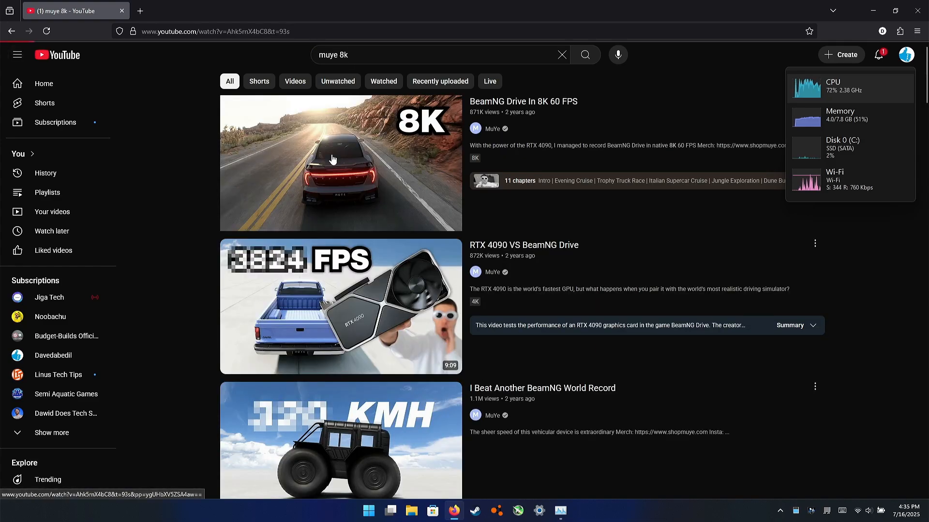
- Start playing the 'BeamNG Drive In 8K 60 FPS' video and open the player settings
left_click(333, 159)
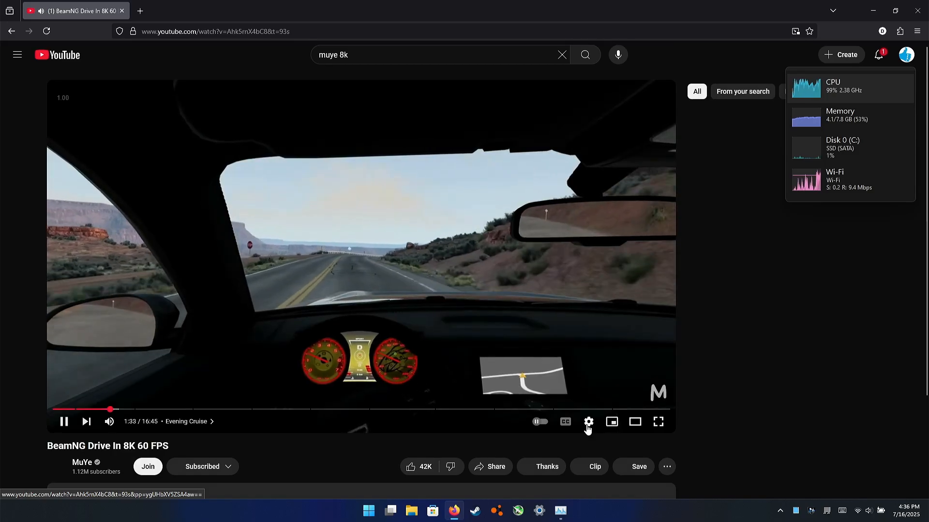
left_click(588, 422)
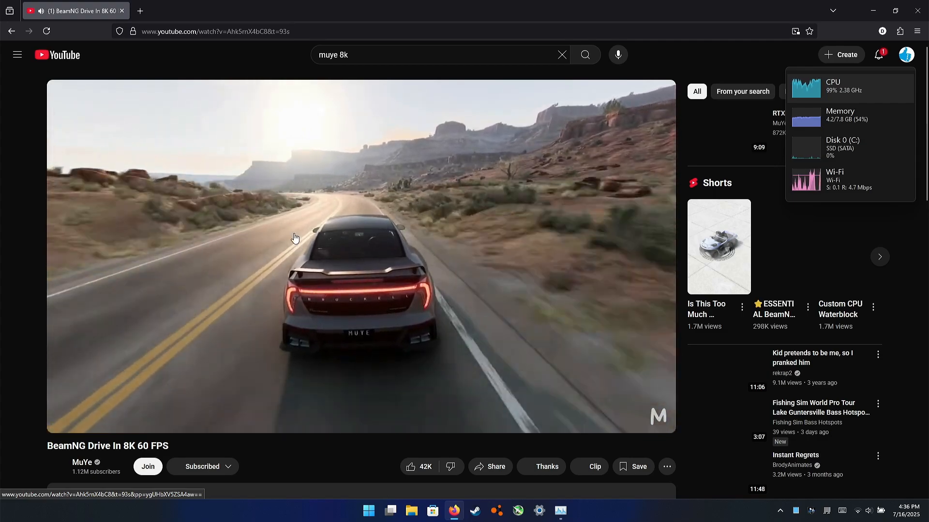
mouse_move(355, 460)
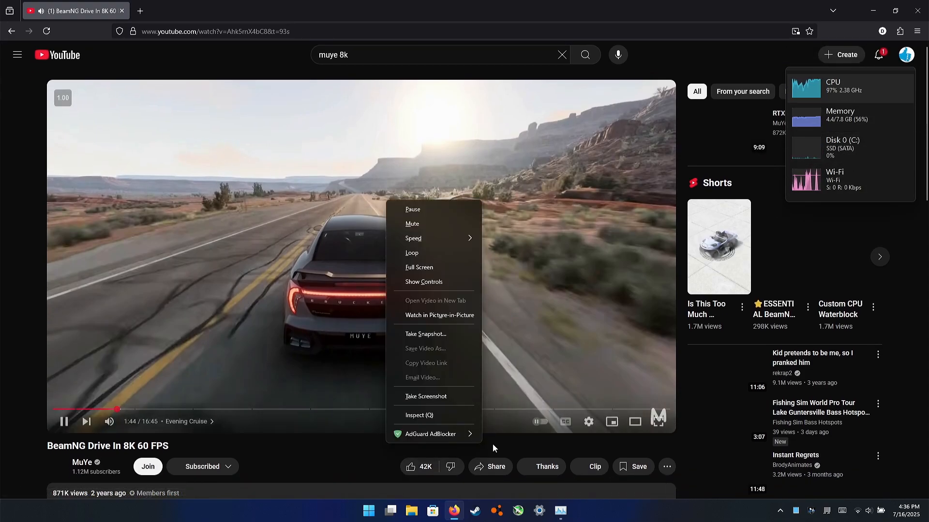
- Dismiss the browser menu and enable 'Stats for nerds' from YouTube's player menu
left_click(318, 220)
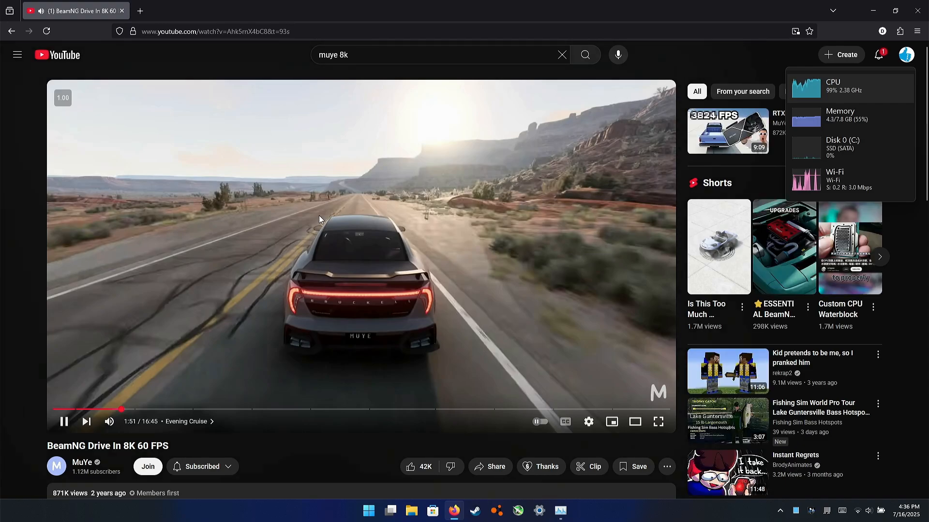
right_click(320, 219)
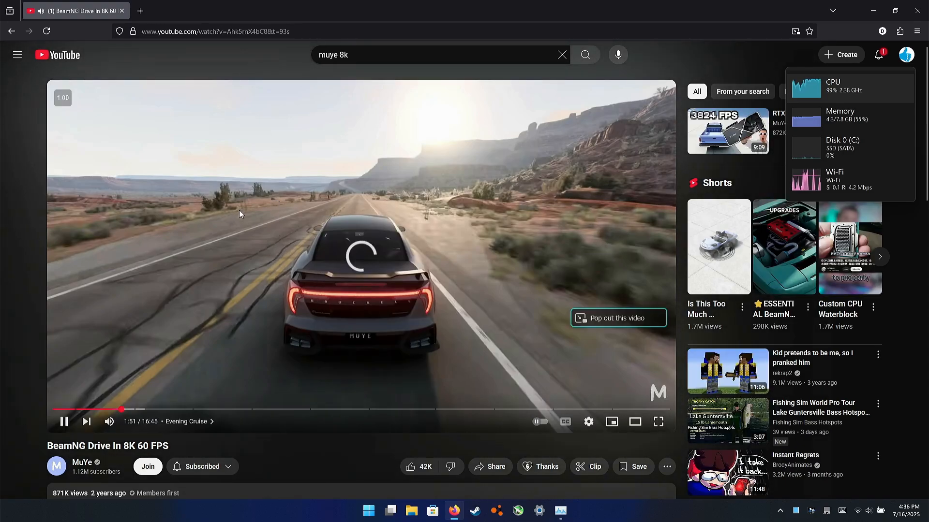
right_click(240, 213)
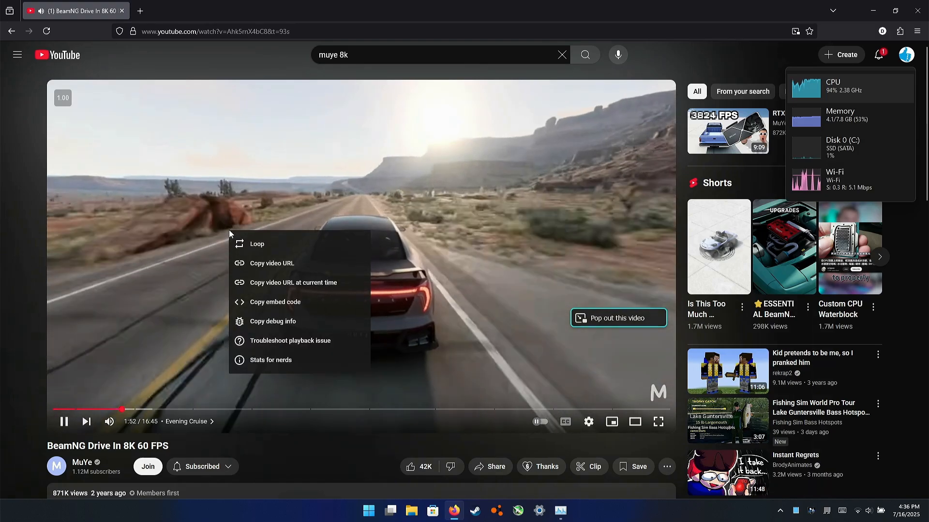
left_click(270, 360)
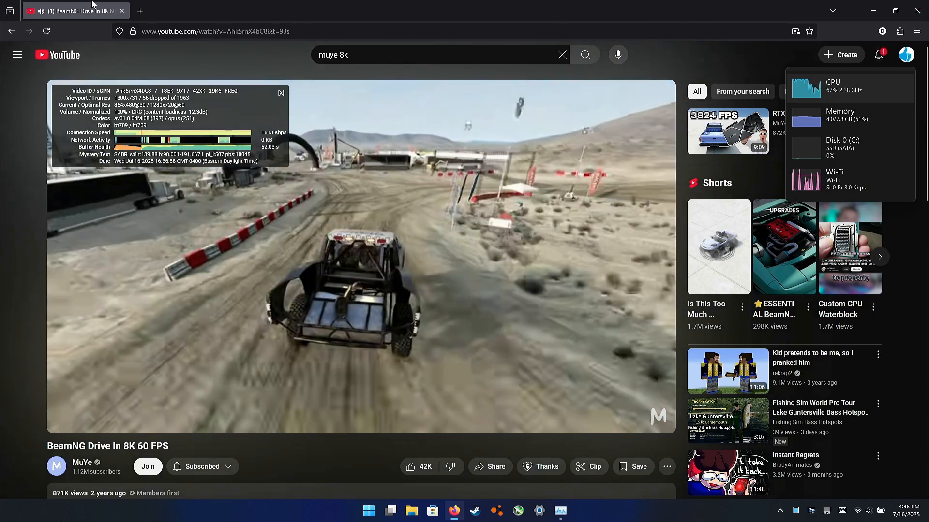
- Close the browser, view the Core i3 M 370 CPU details, then close Task Manager
left_click(140, 11)
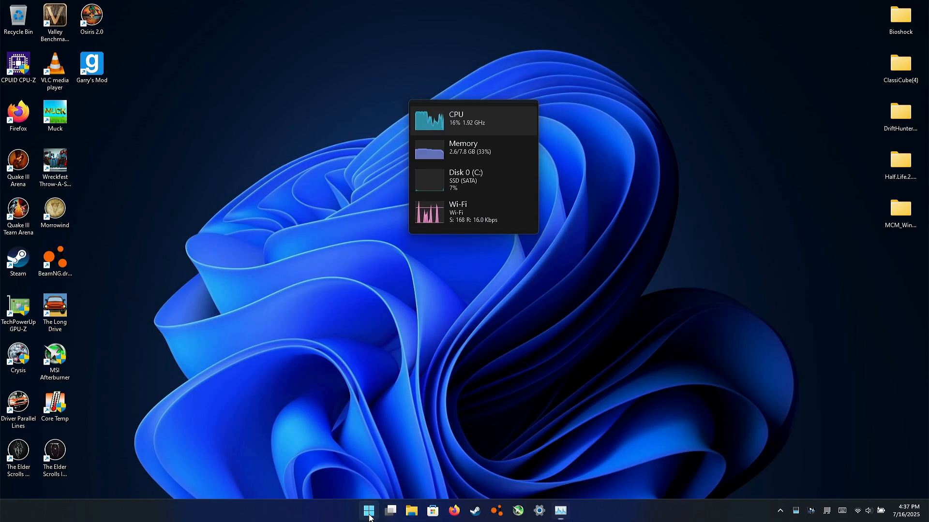
mouse_move(492, 129)
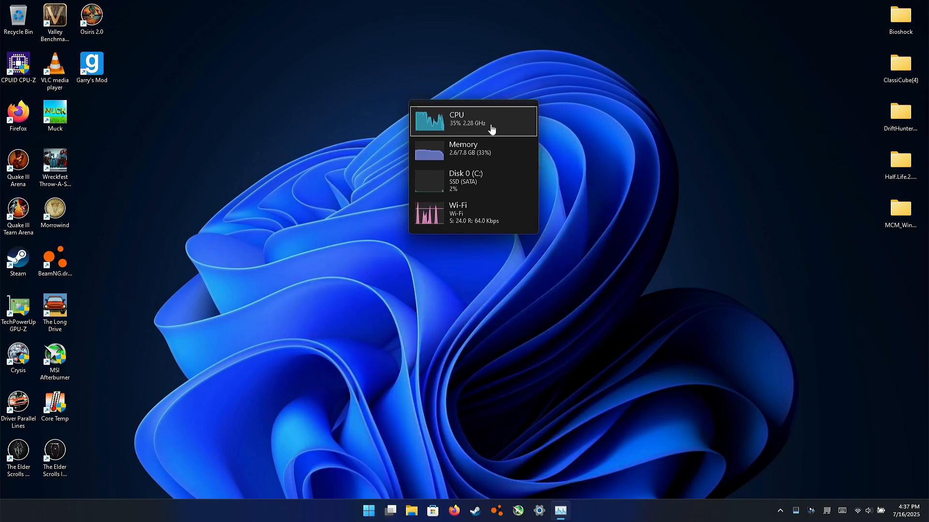
left_click(472, 122)
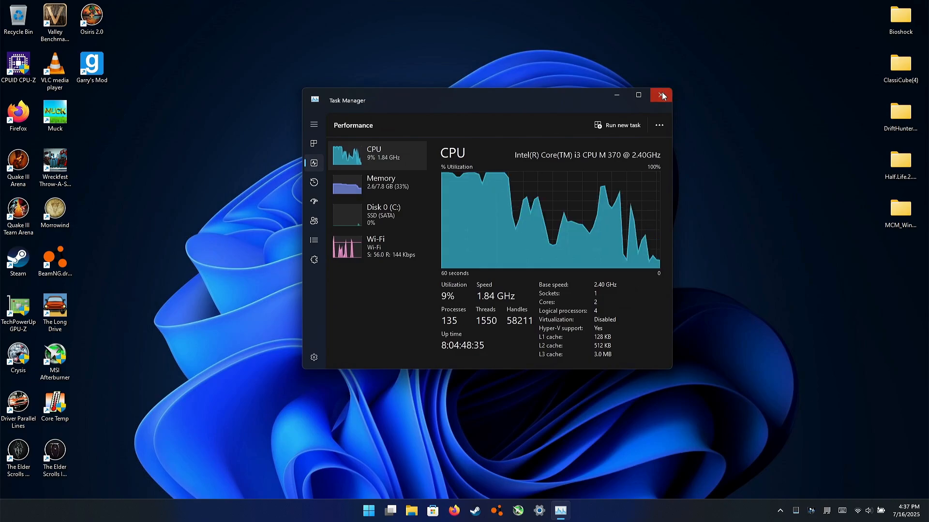
left_click(661, 94)
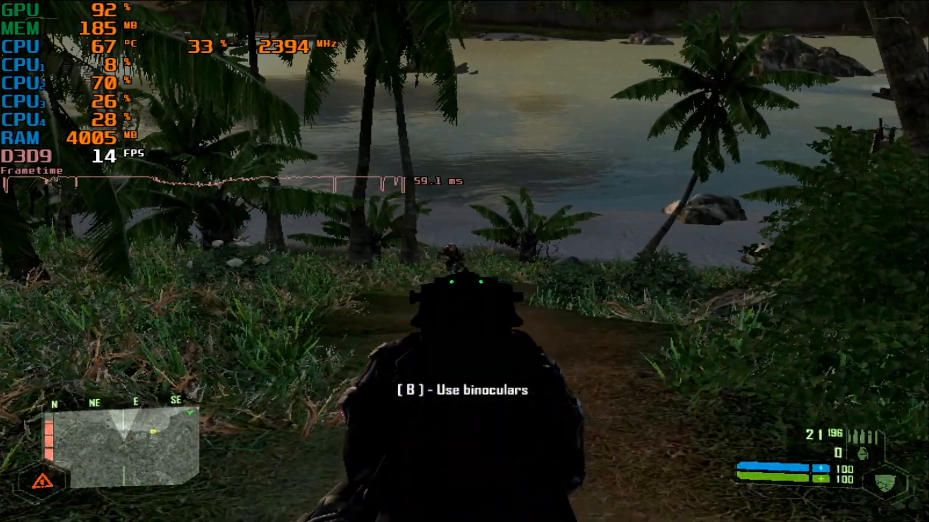
- Play through the Crysis jungle shoreline with the performance overlay tracking FPS
left_click(464, 261)
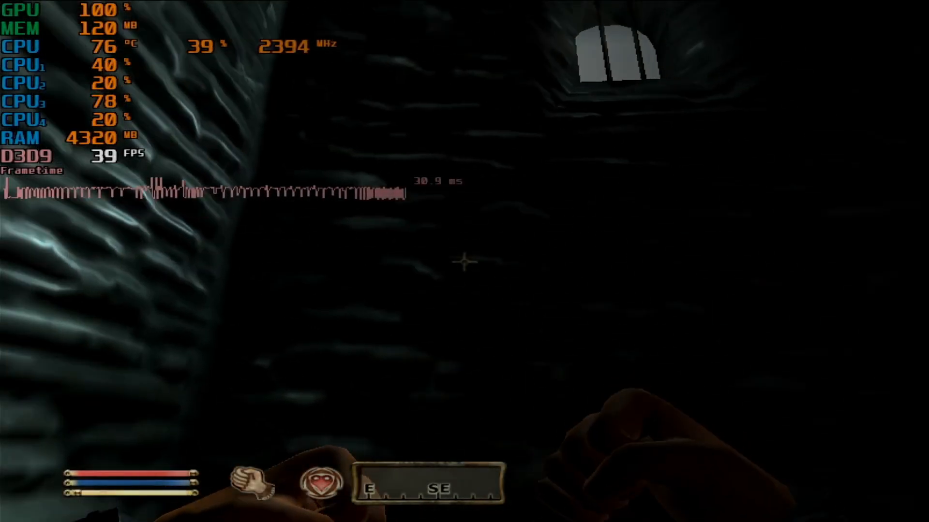
mouse_move(464, 263)
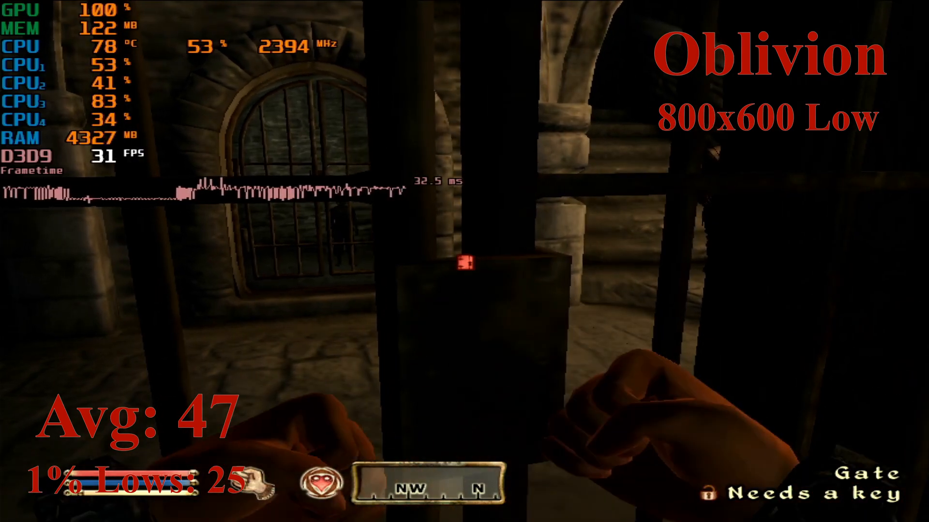
mouse_move(464, 262)
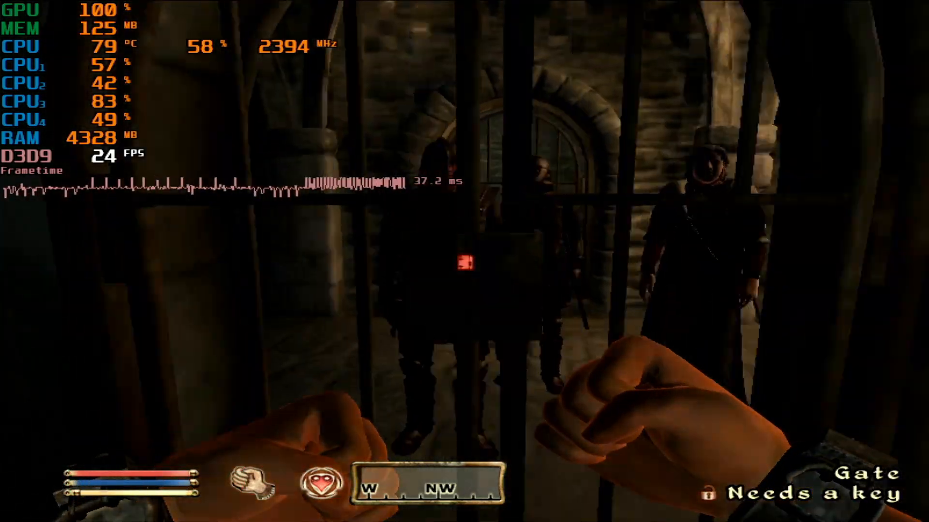
mouse_move(464, 261)
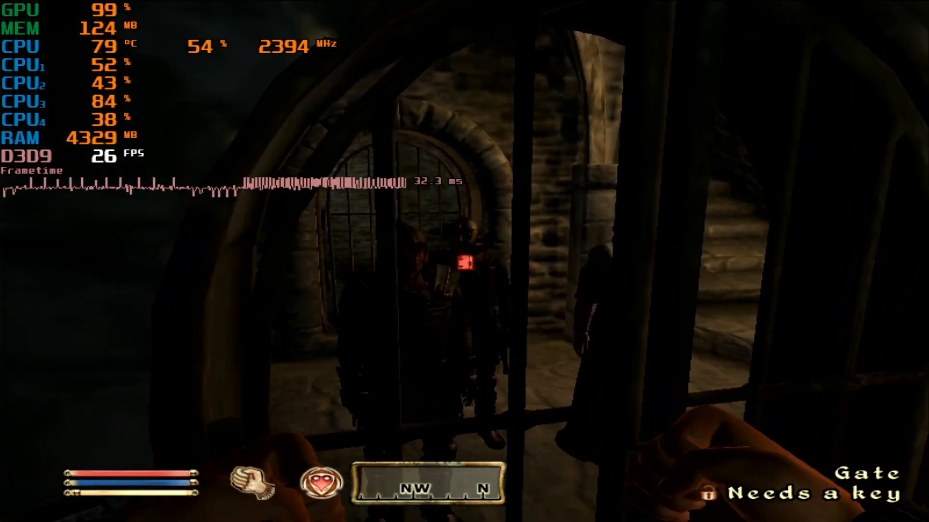
mouse_move(464, 261)
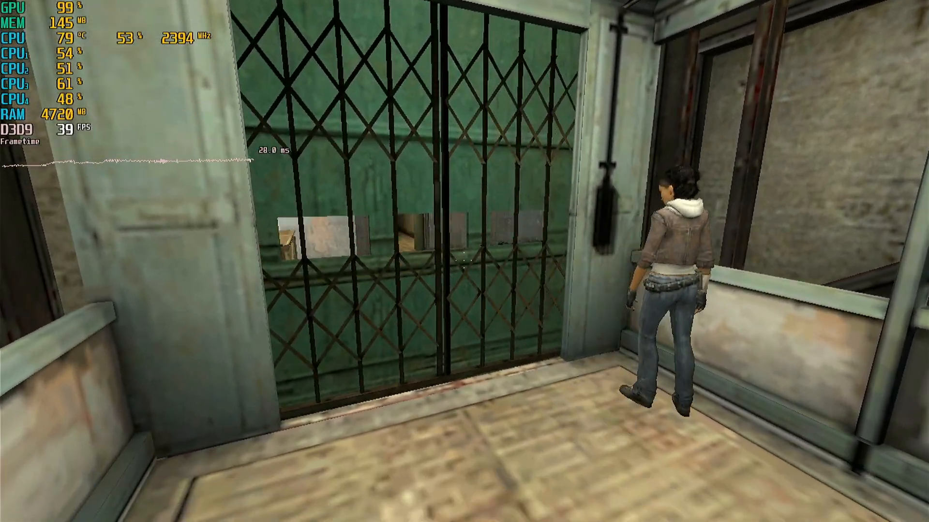
mouse_move(464, 261)
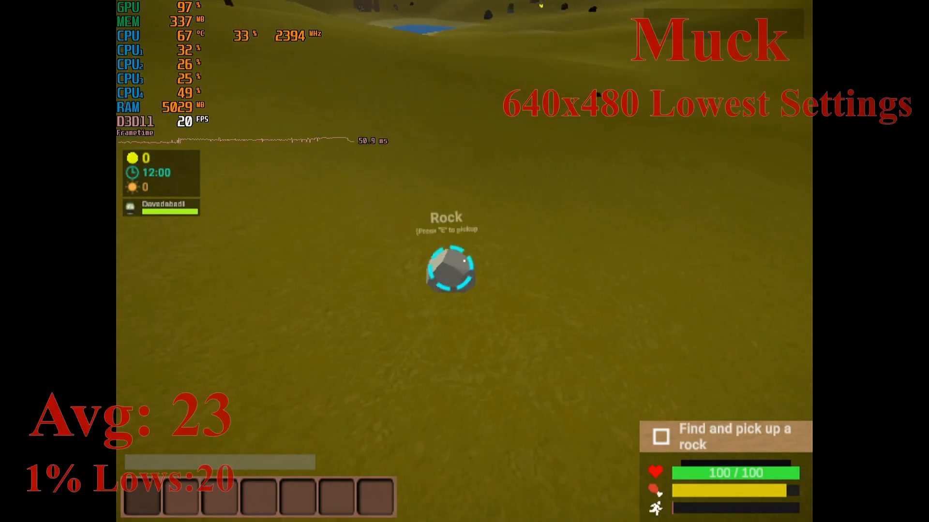
- Pick up the rock, check the inventory, and collect nearby mushrooms in Muck
key("e")
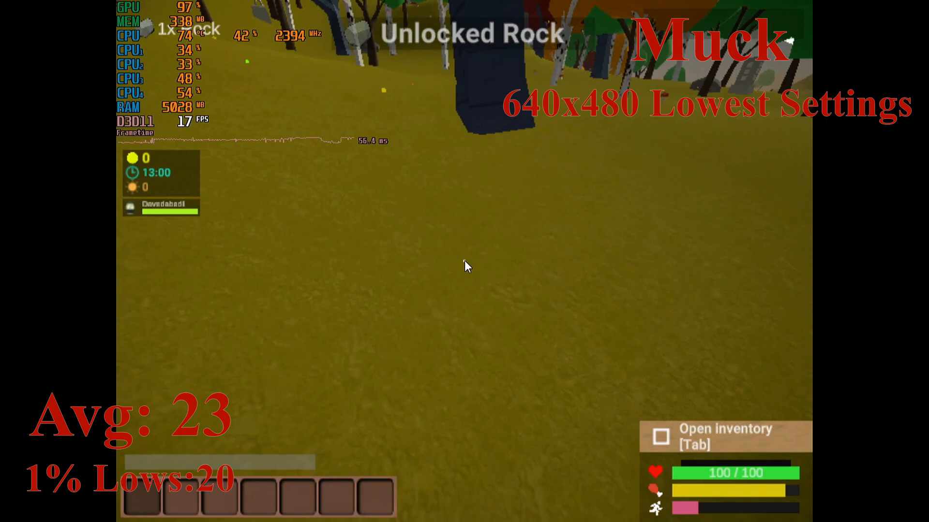
key("Tab")
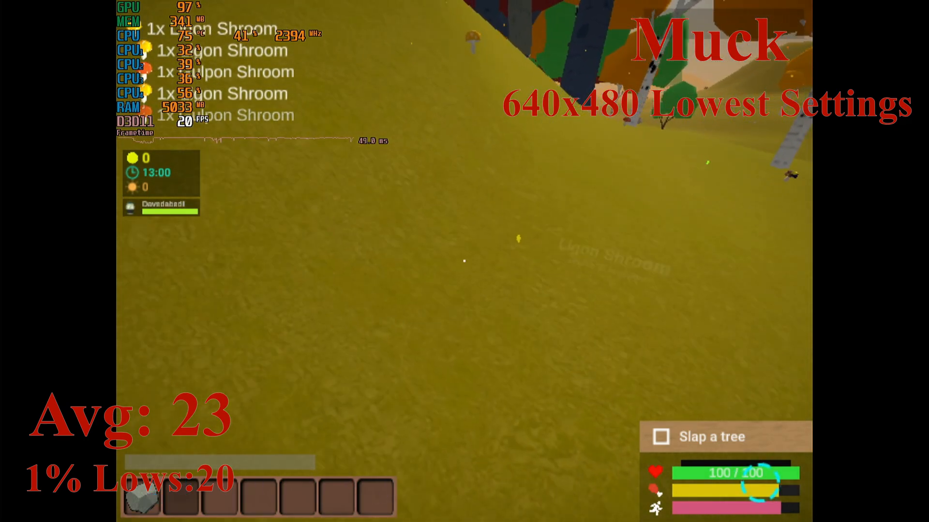
mouse_move(464, 261)
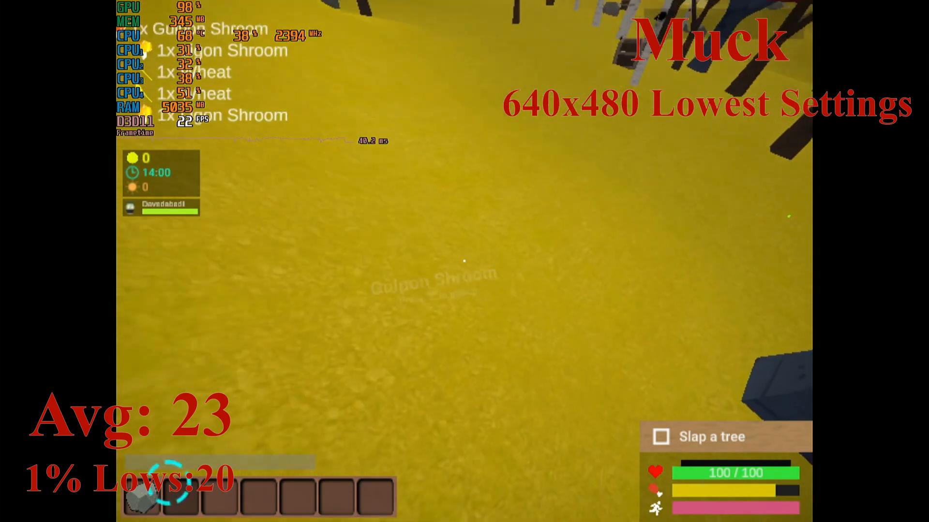
key("shift+tab")
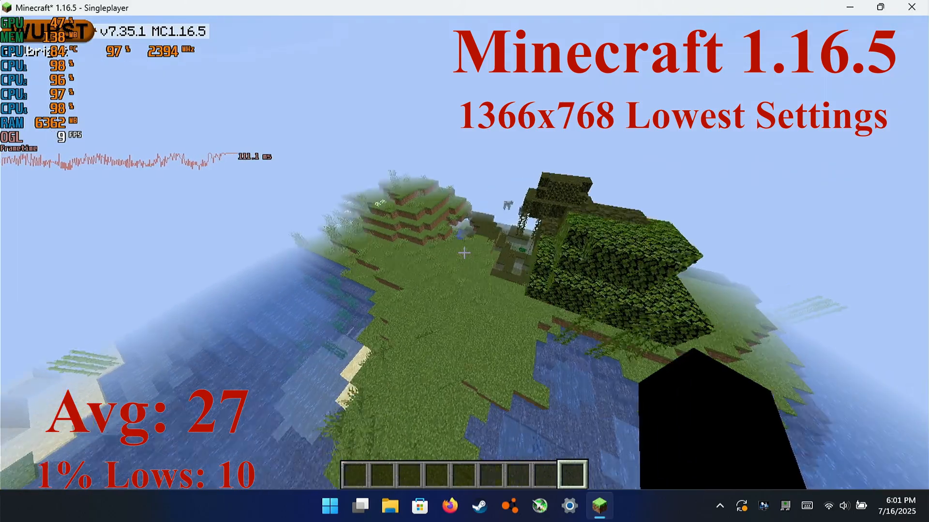
mouse_move(464, 254)
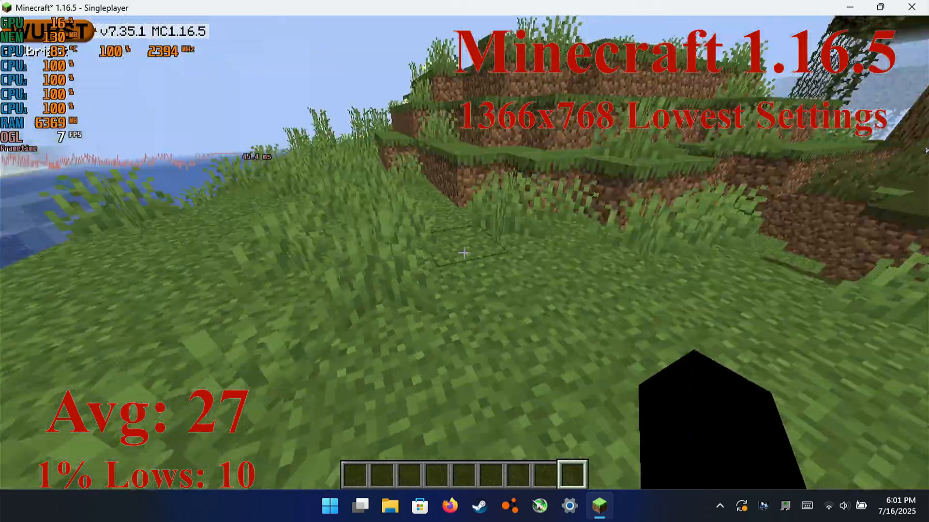
mouse_move(464, 252)
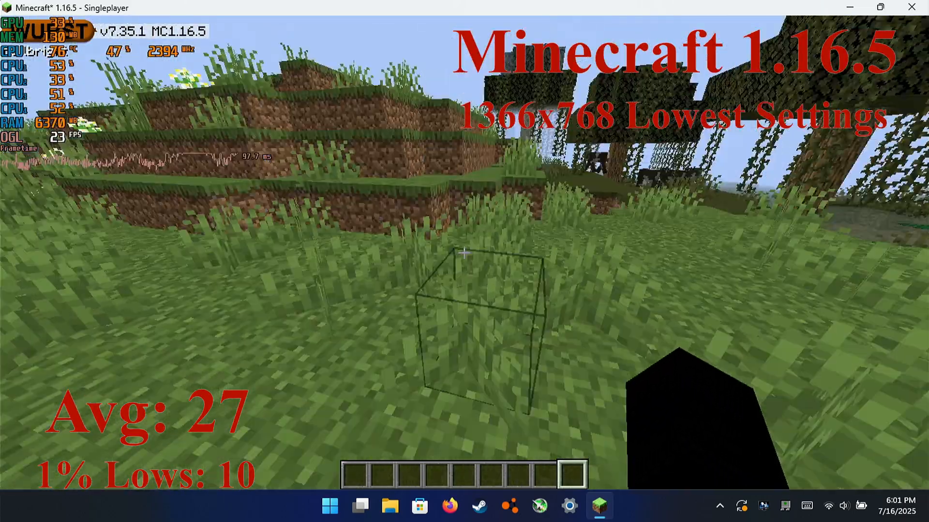
mouse_move(464, 253)
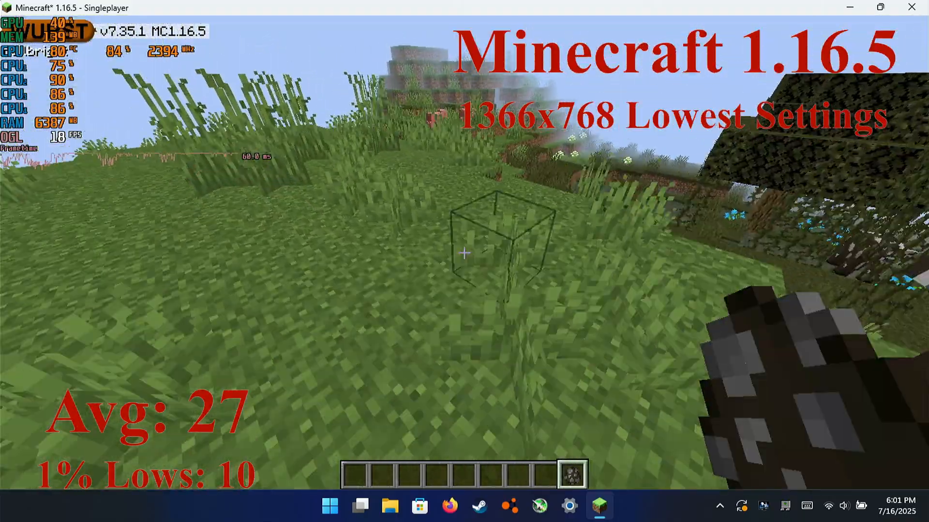
mouse_move(464, 254)
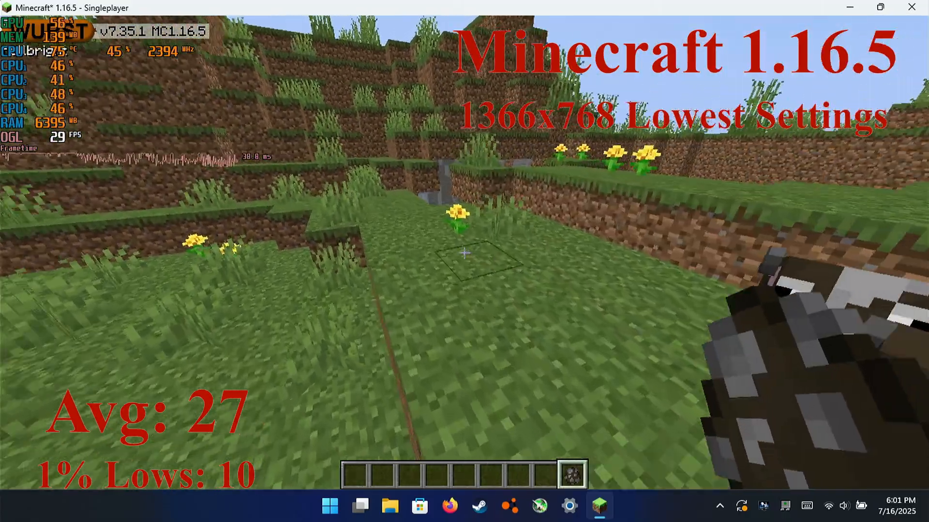
mouse_move(465, 253)
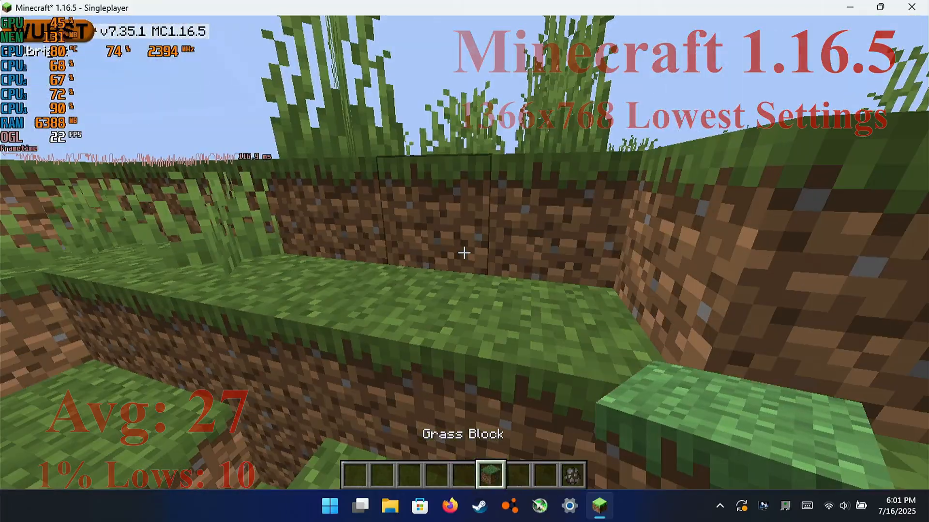
mouse_move(465, 253)
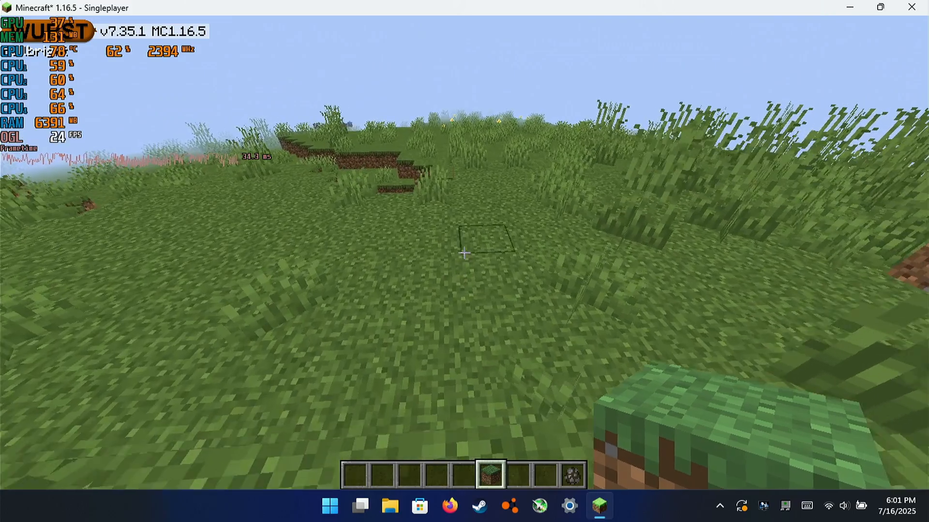